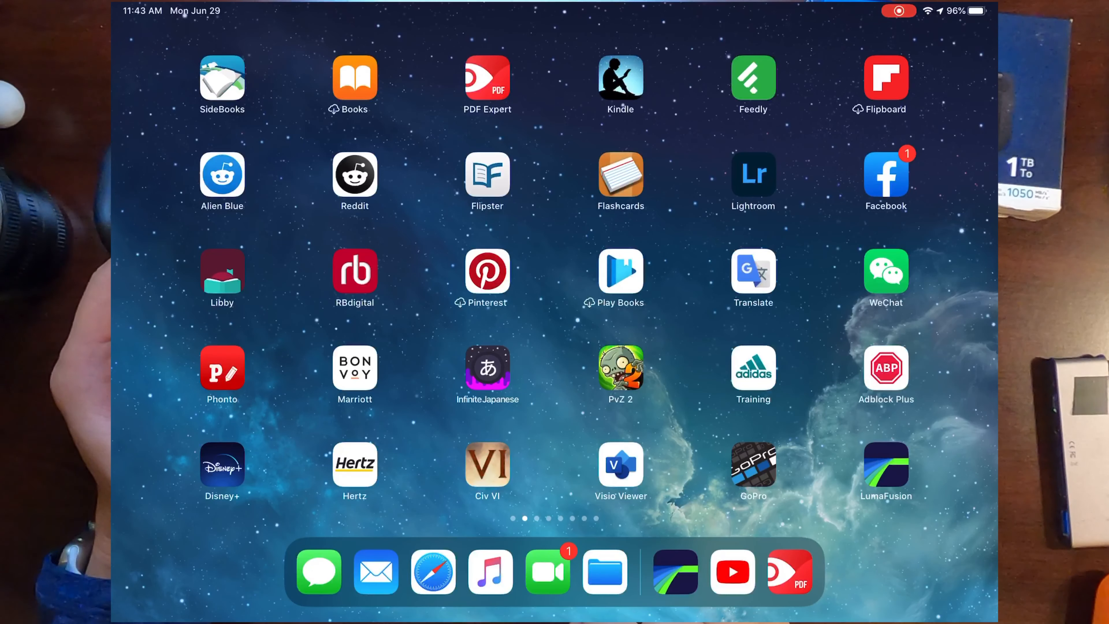
Launch Files from the Dock and show the On My iPad location
click(605, 571)
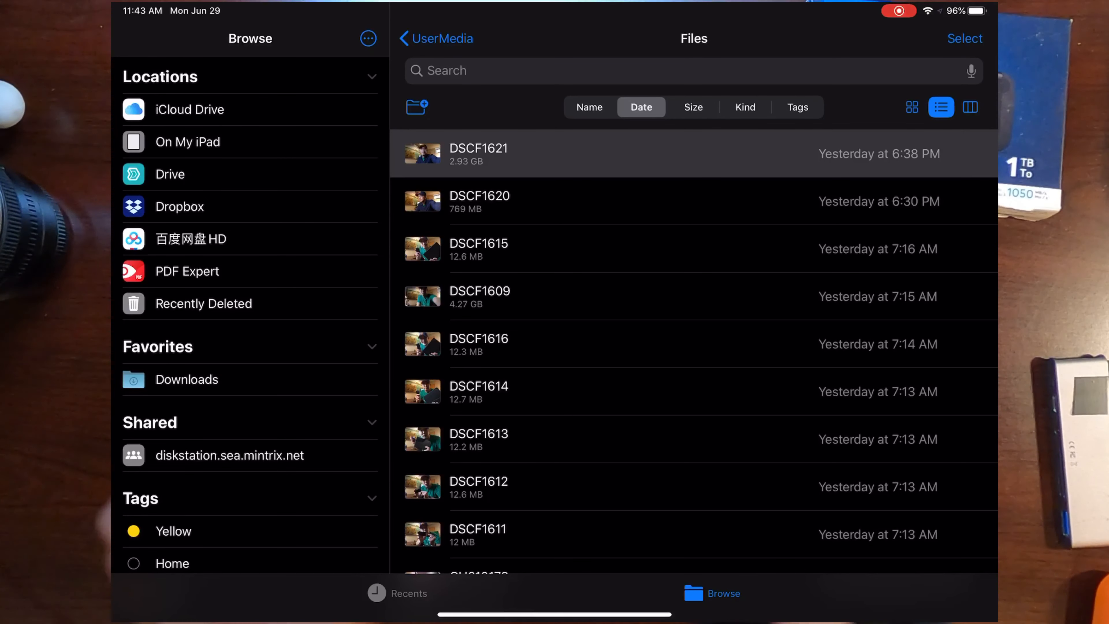
click(187, 142)
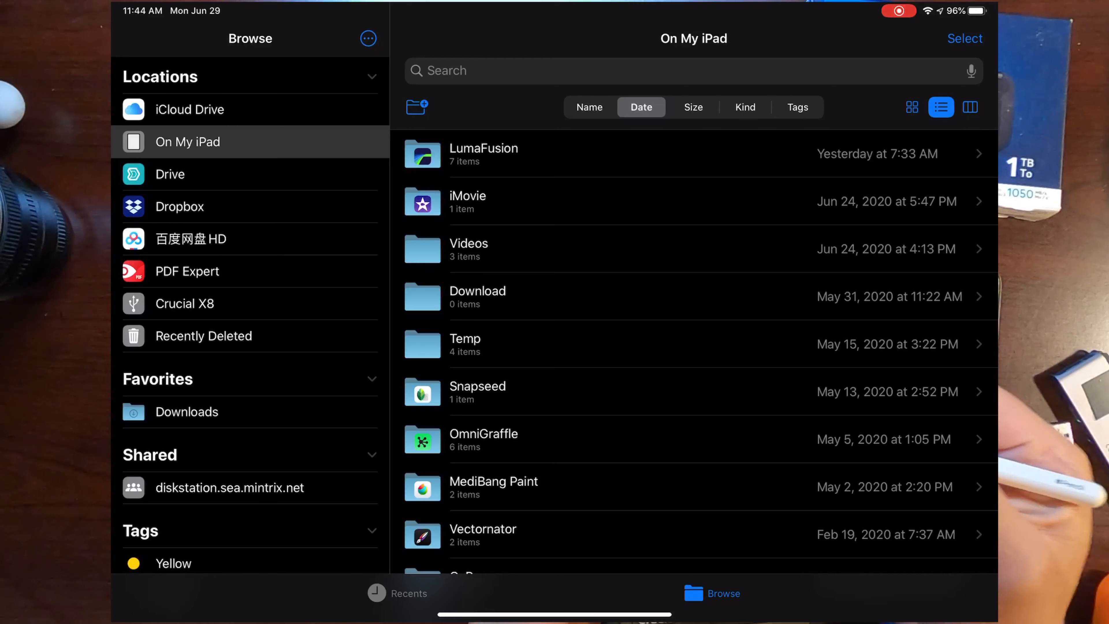
Browse into Videos > Video Temp > Japan 2019 on the iPad and enter Select mode
click(186, 303)
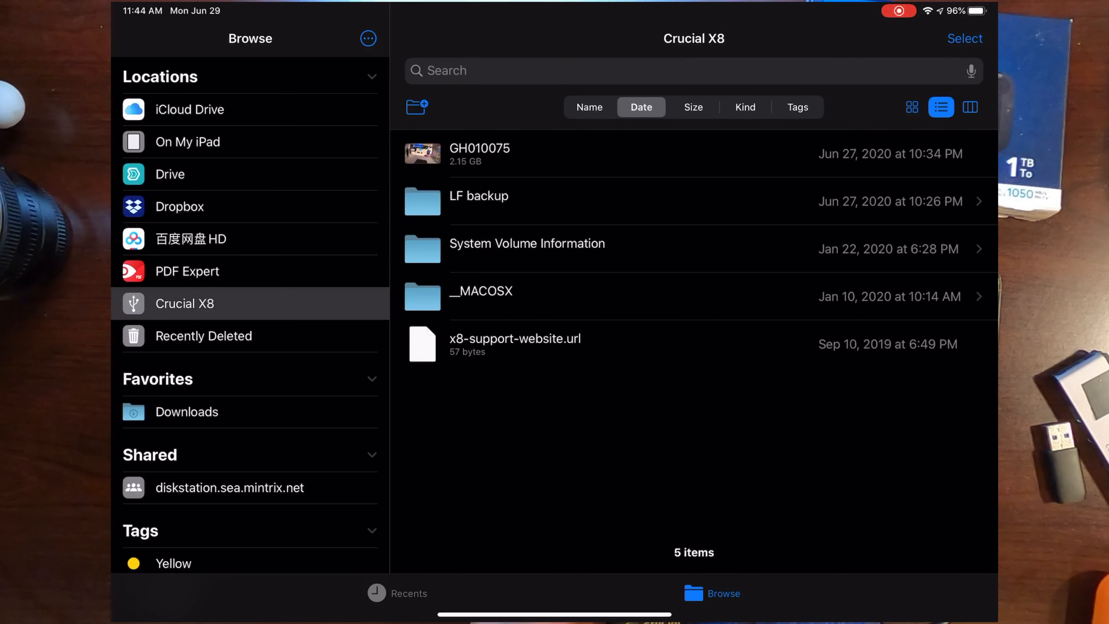
click(188, 142)
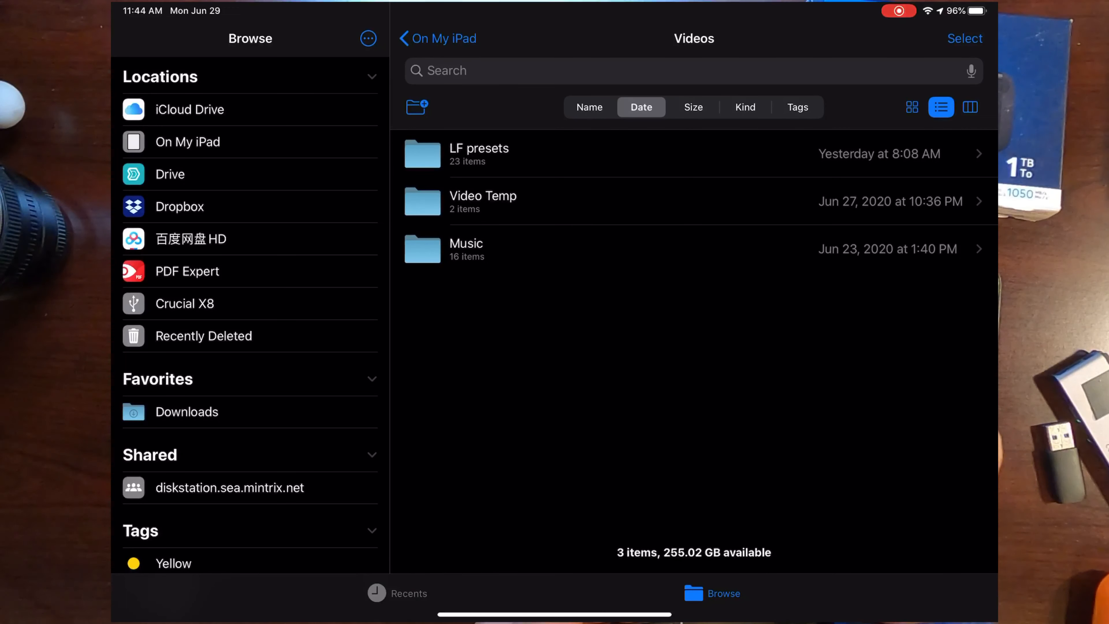
click(637, 202)
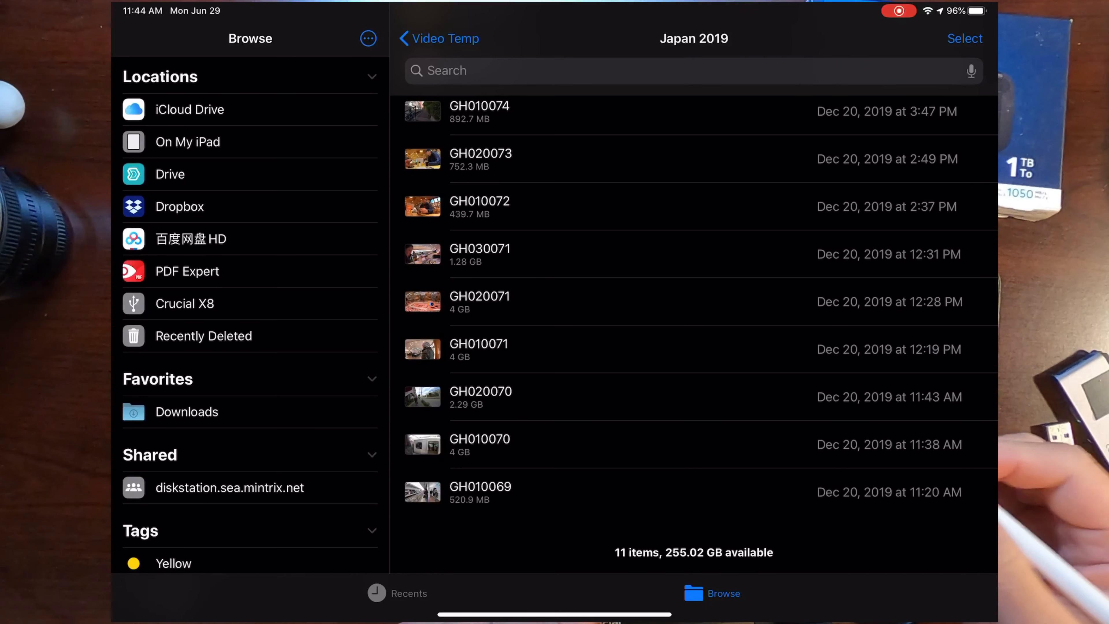
click(965, 38)
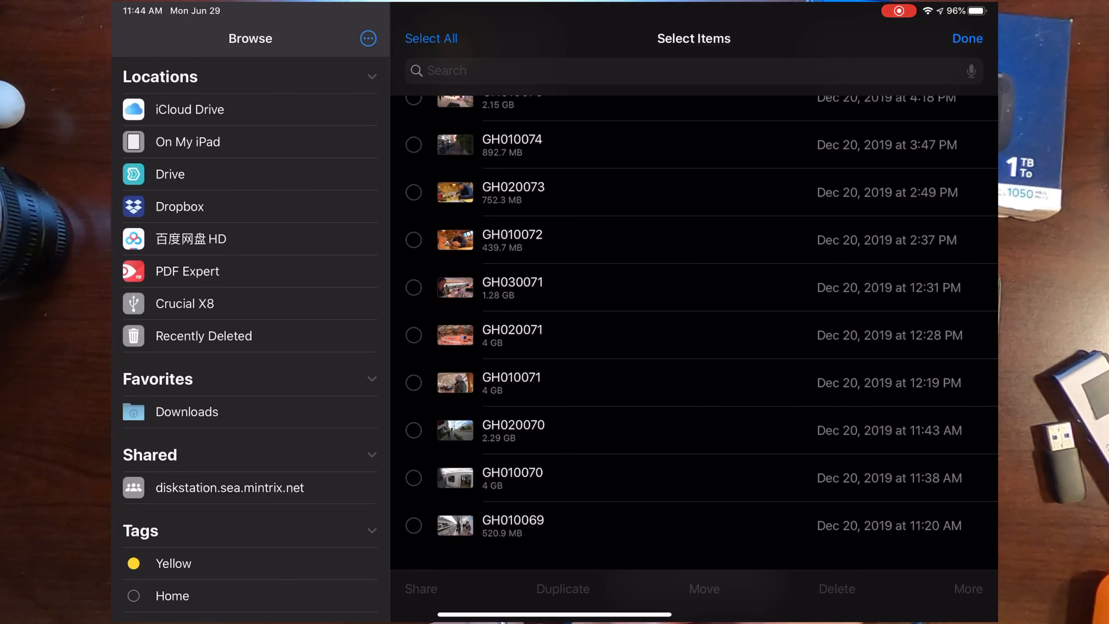
Select clip GH010069 (520.9 MB) and copy it onto the Crucial X8 drive
click(413, 525)
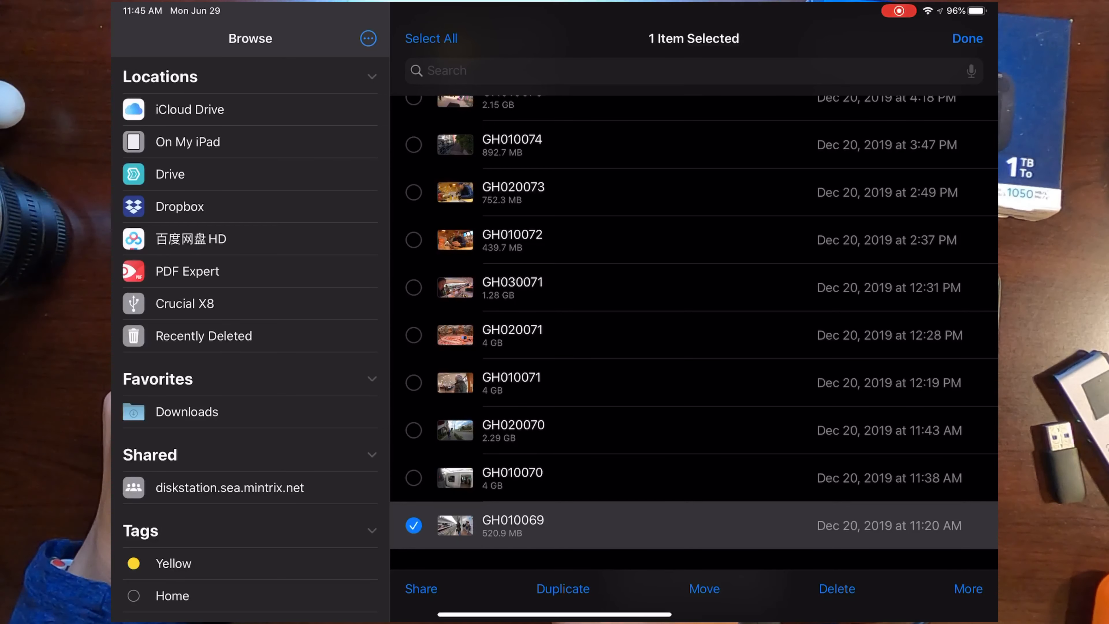
click(968, 39)
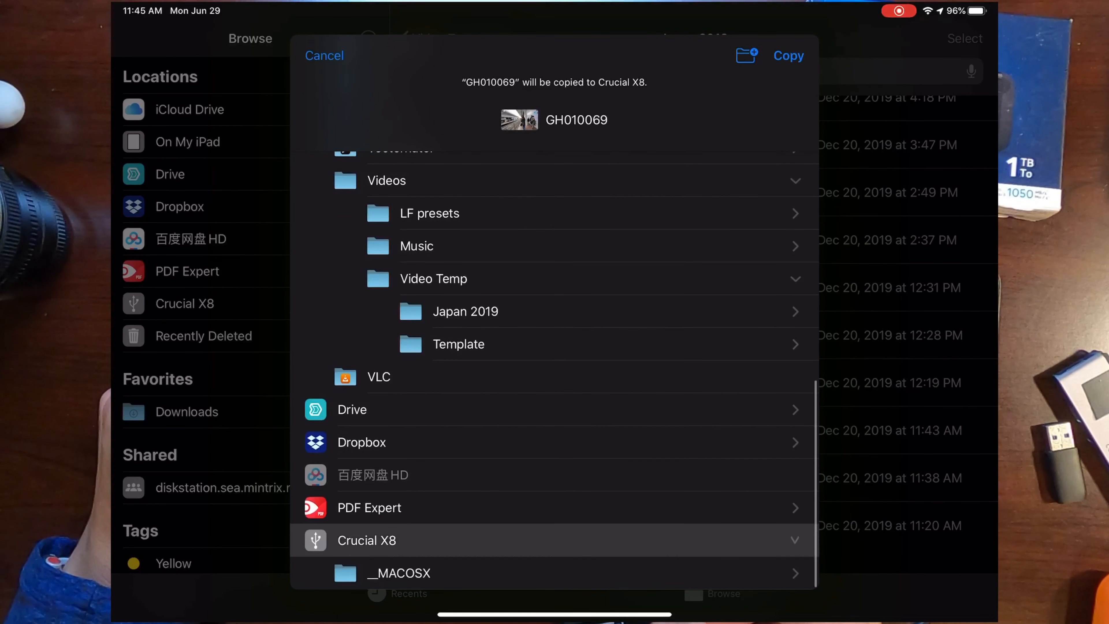
scroll(down, 3)
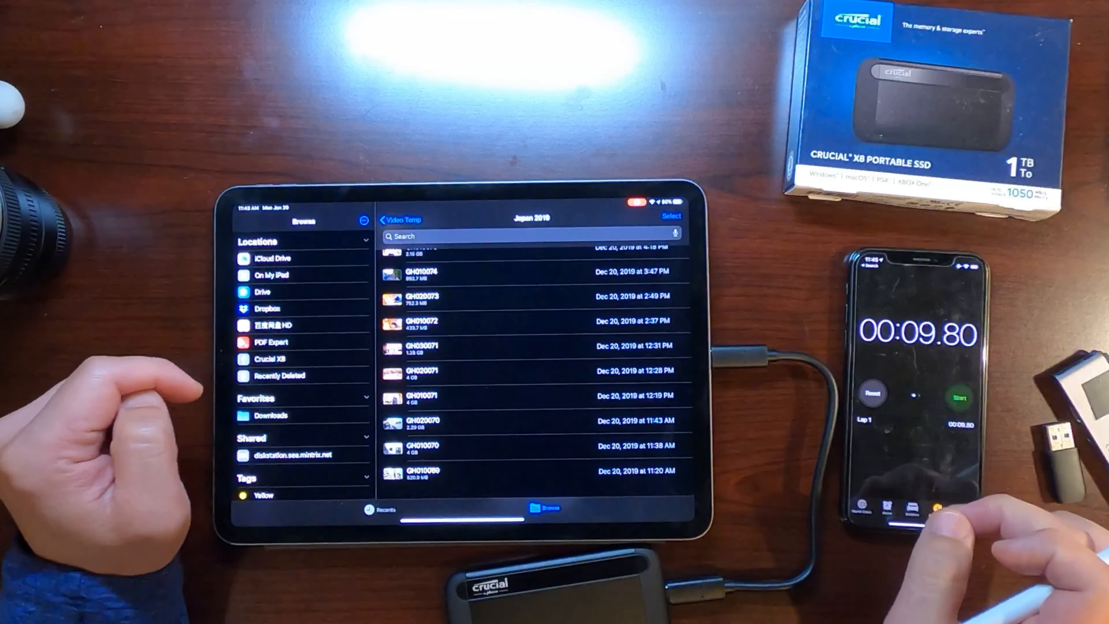
View the Crucial X8 drive to confirm GH010069 arrived, dated today 11:45 AM
click(873, 397)
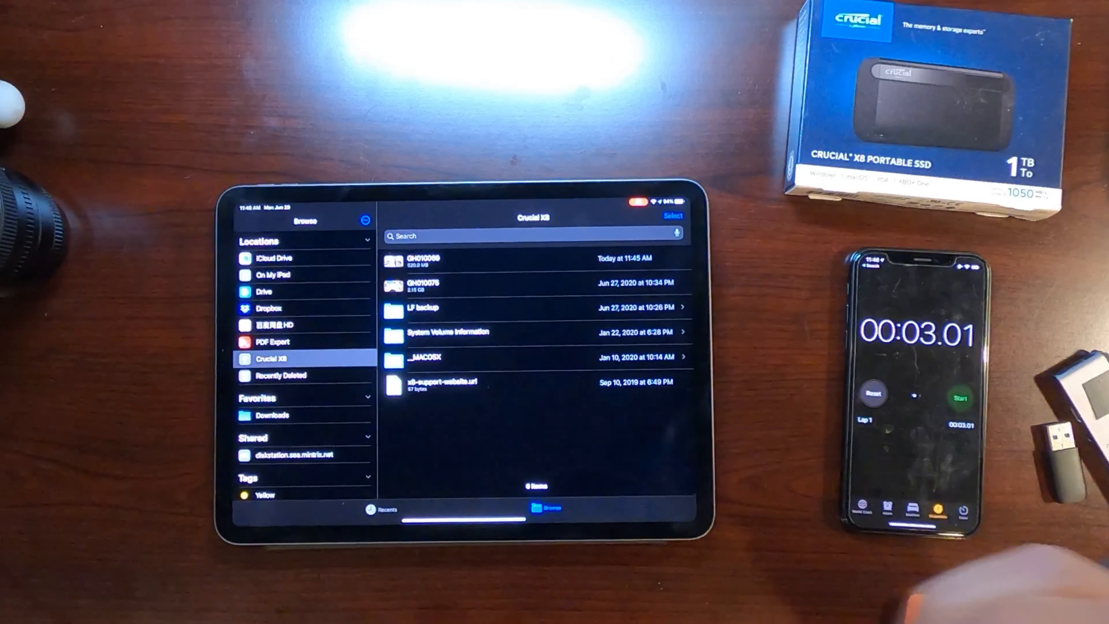
click(275, 259)
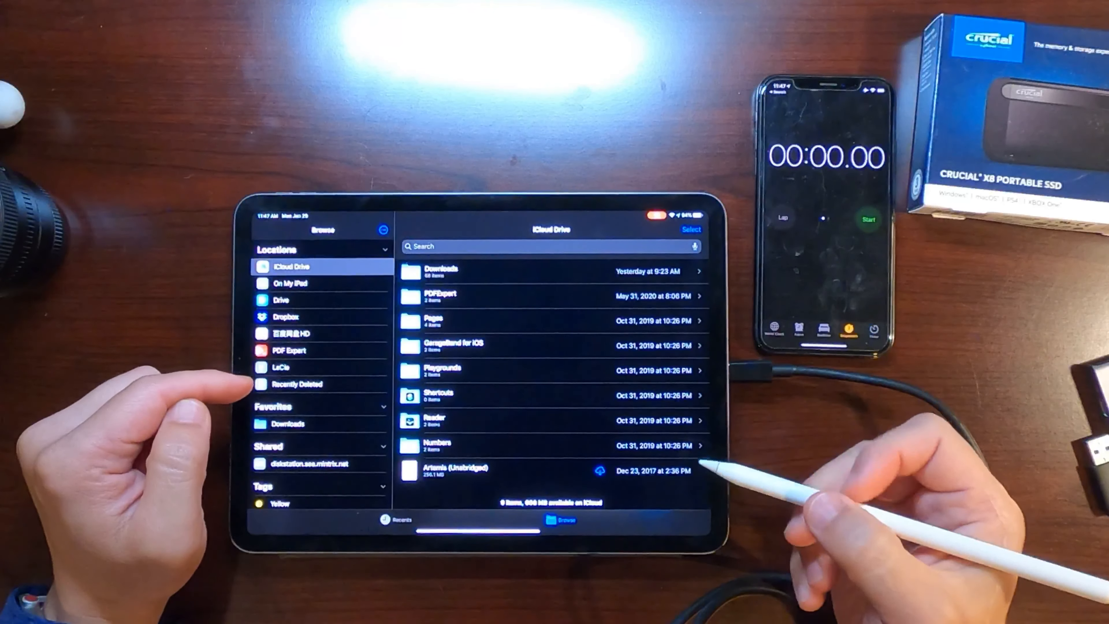
Return to the iPad's Japan 2019 folder, select GH010069 and bring up the Move destination chooser
click(280, 367)
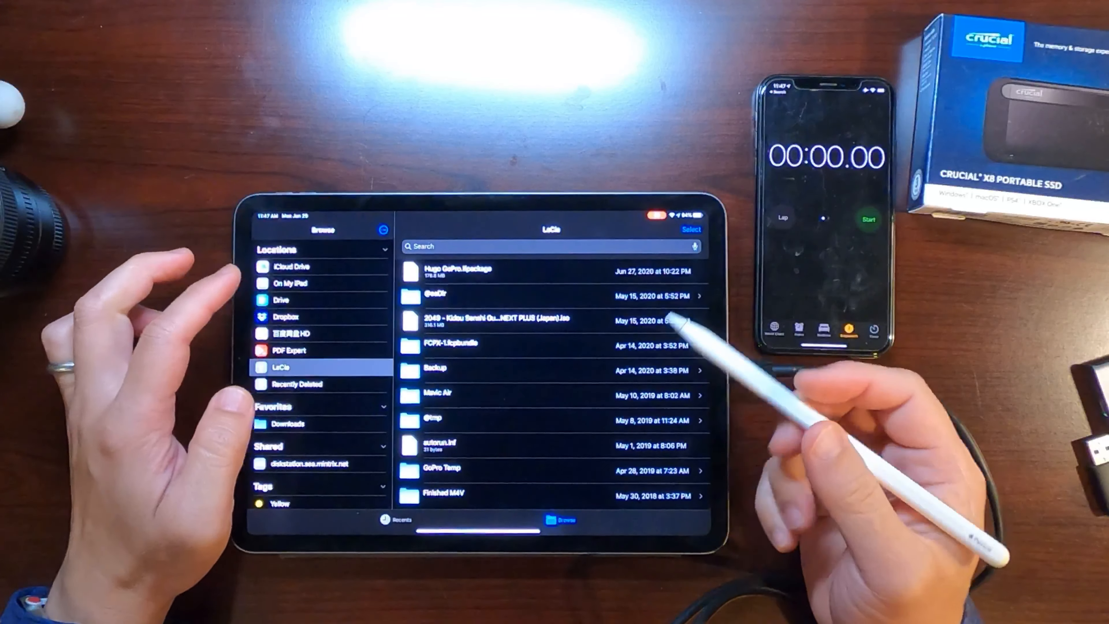
click(290, 283)
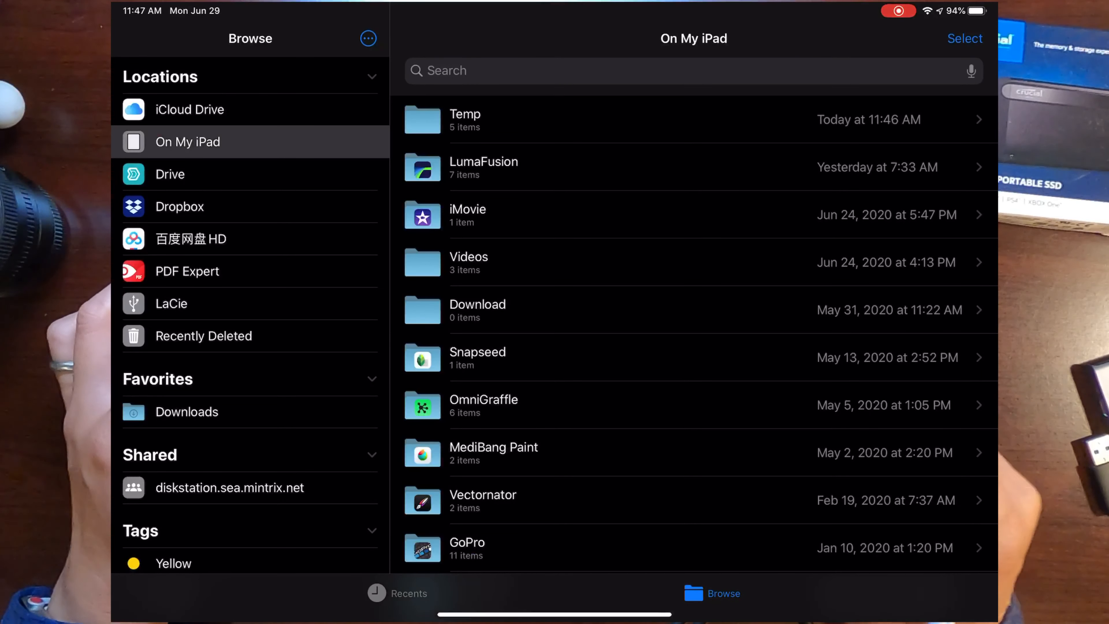
click(469, 262)
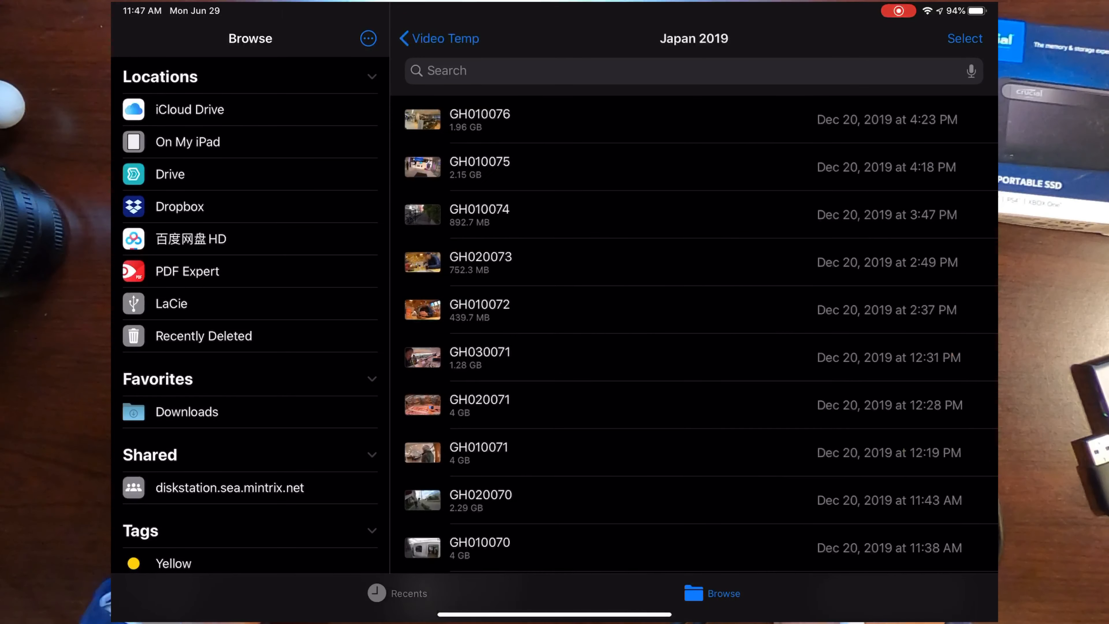
scroll(down, 3)
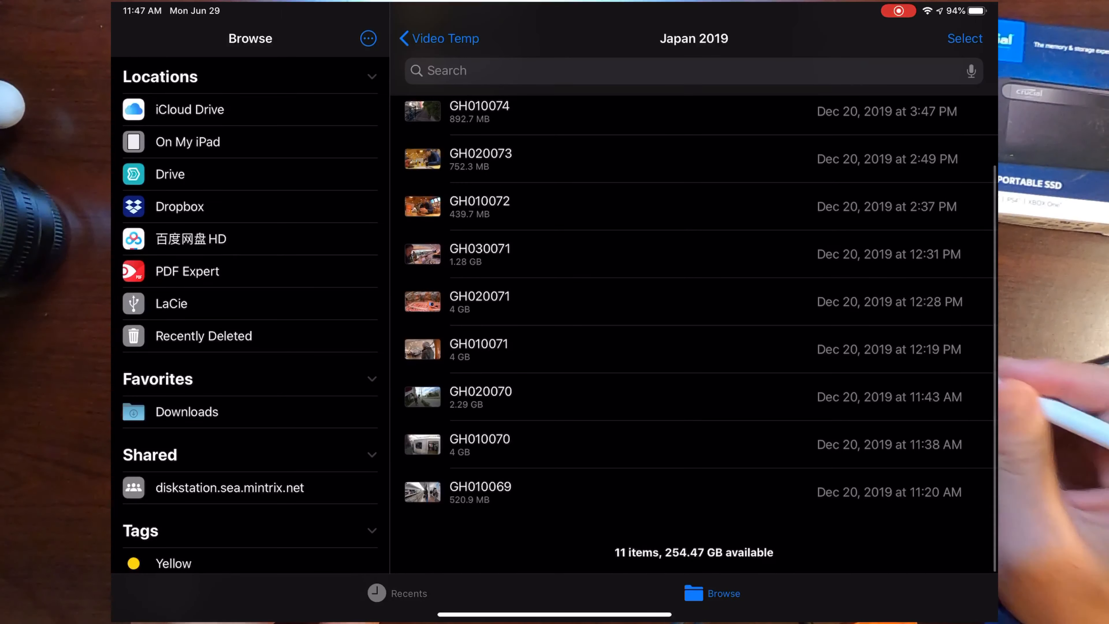
click(964, 38)
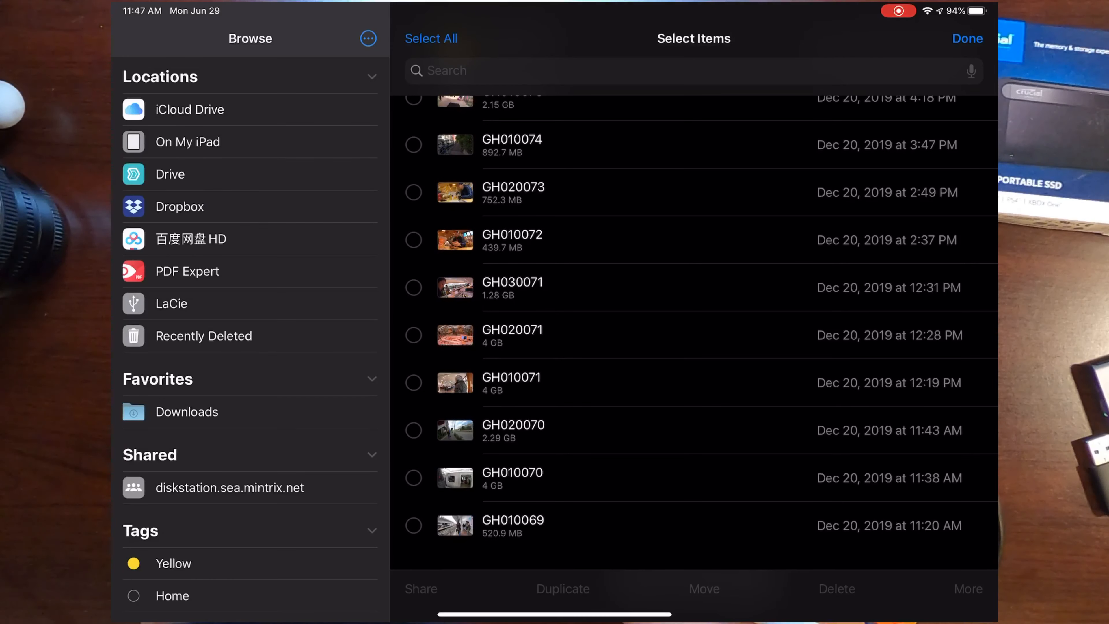
click(704, 589)
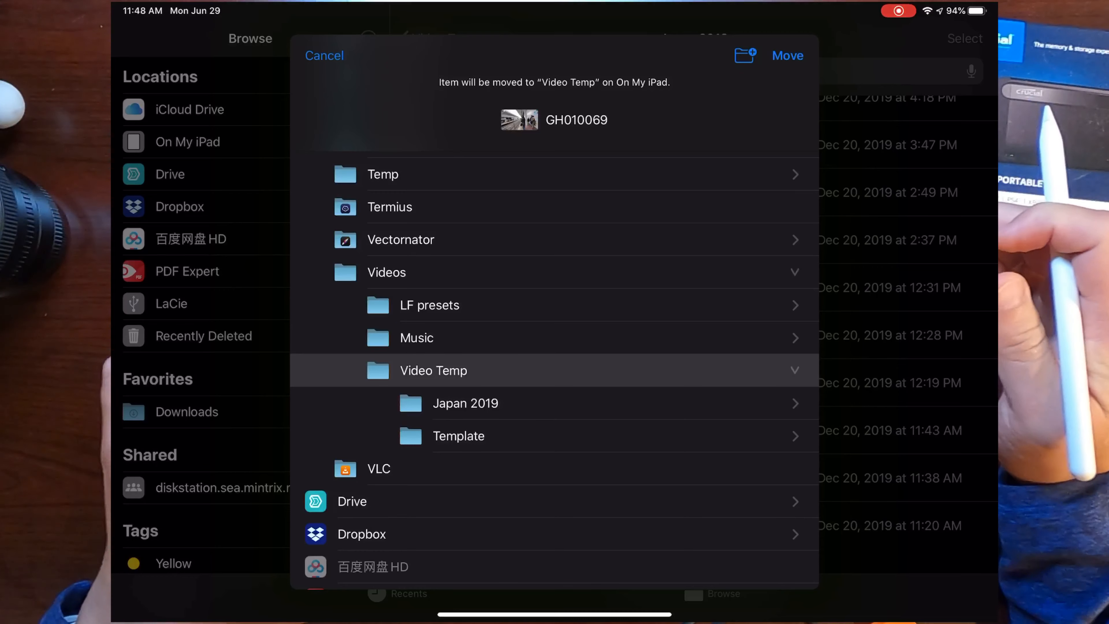
click(353, 541)
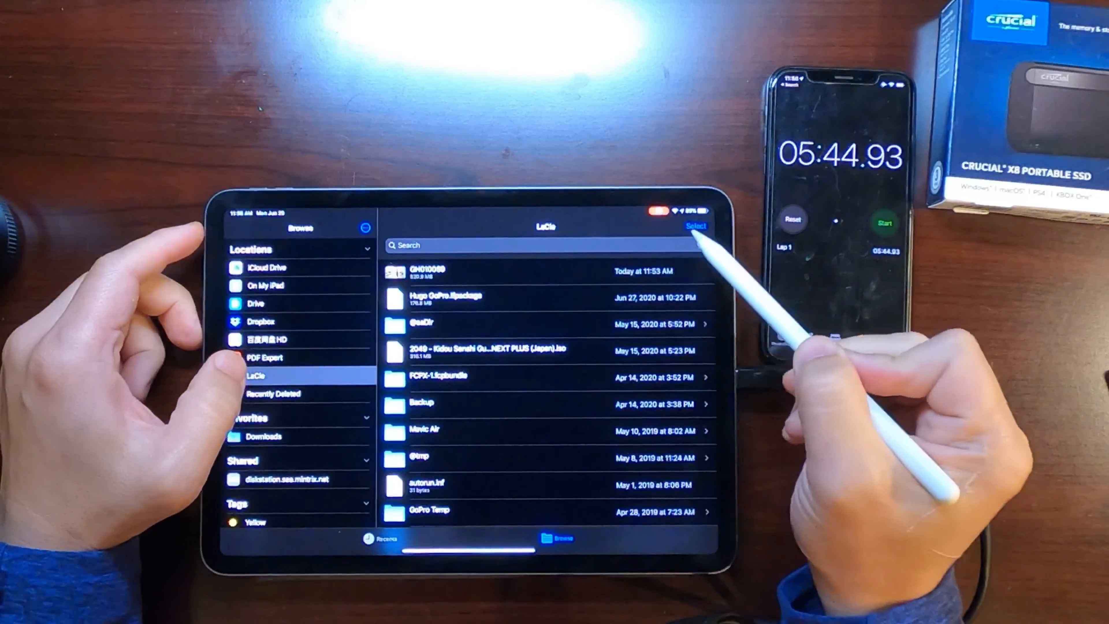
Select GH010069 on the LaCie drive and move it to On My iPad > Videos
click(697, 226)
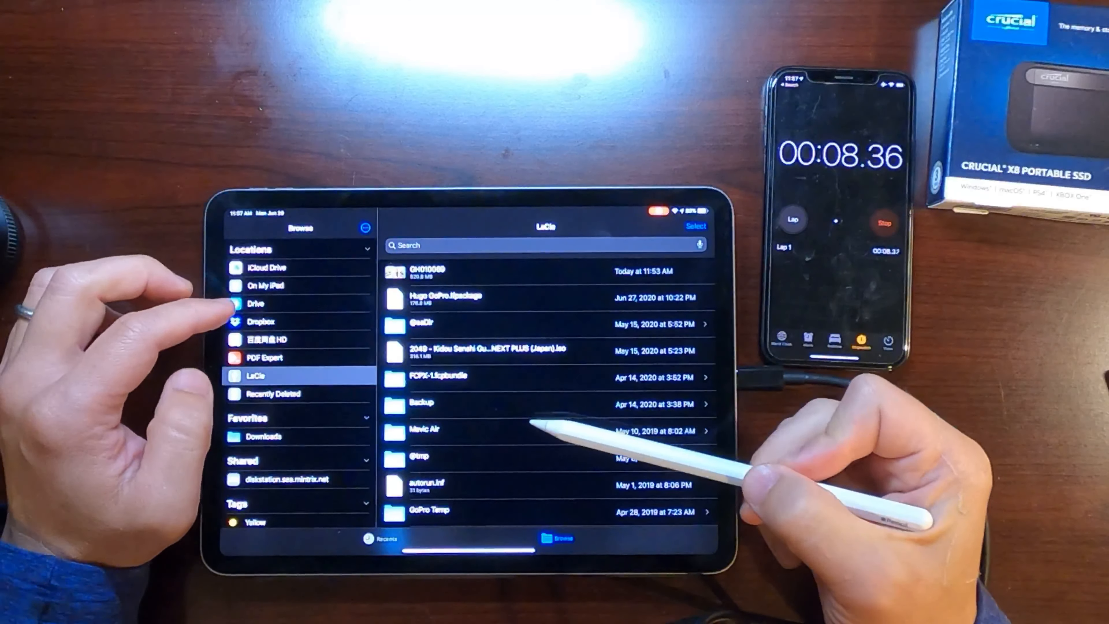
Show the iPad's Videos folder to confirm GH010069 (520.9 MB) copied back
click(267, 284)
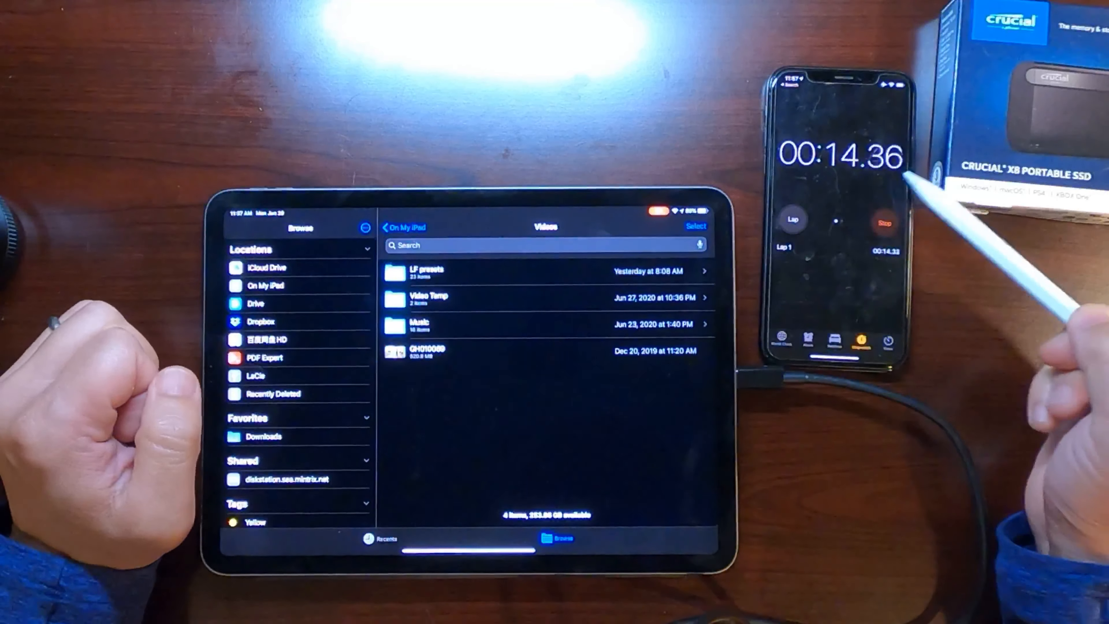
click(886, 220)
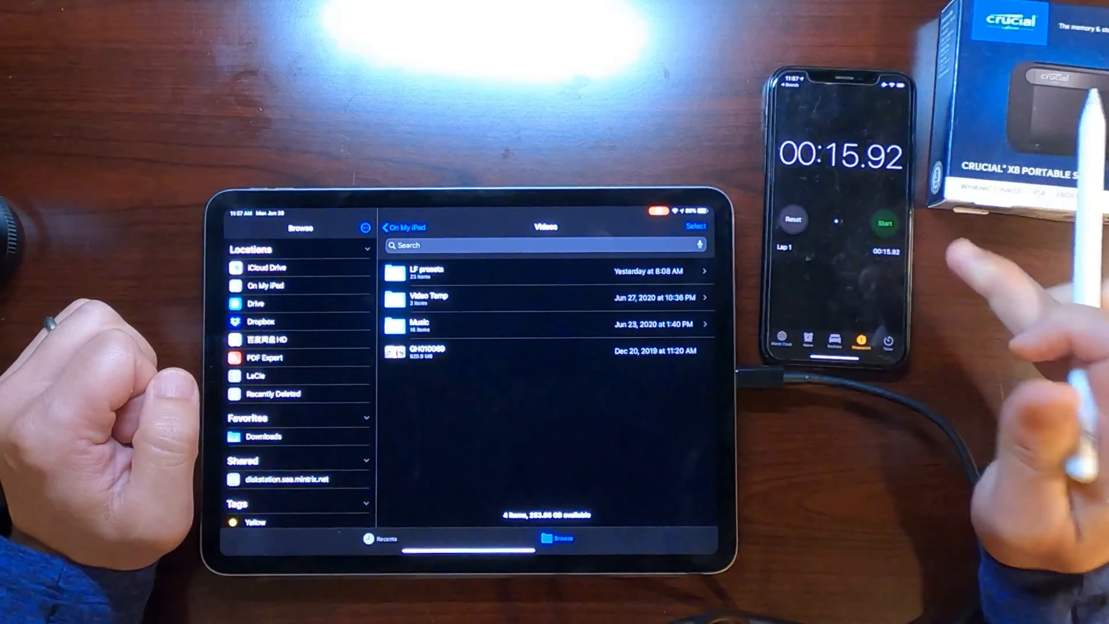